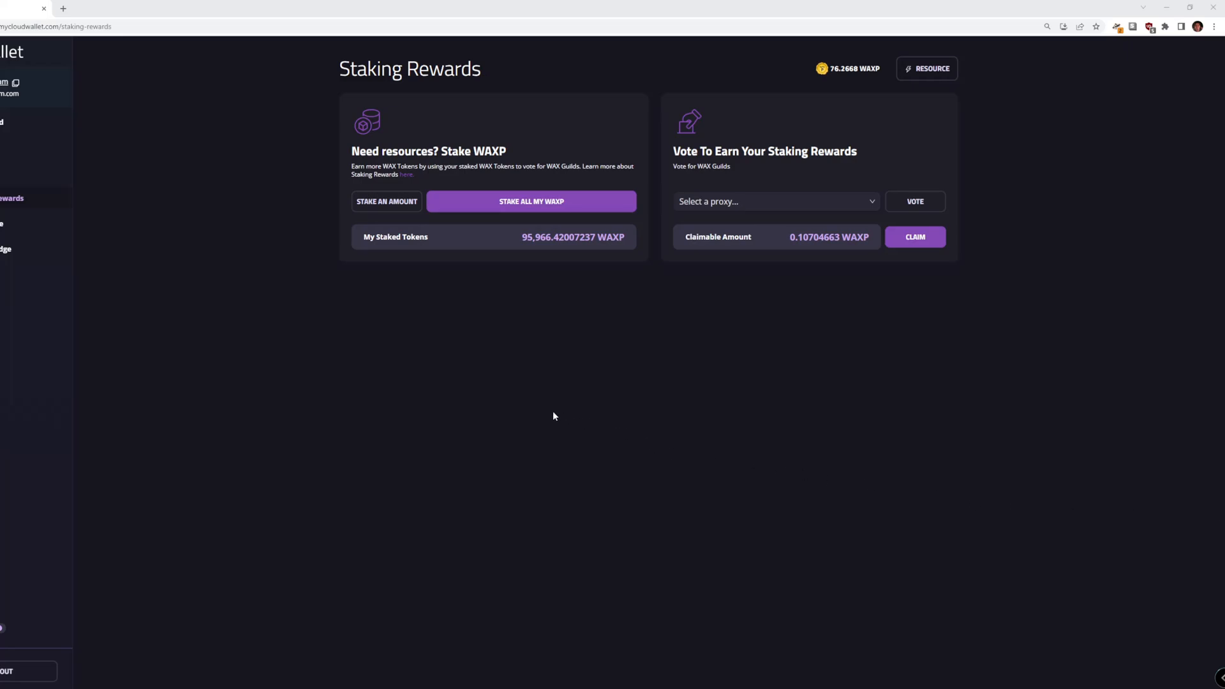
pyautogui.moveTo(142, 343)
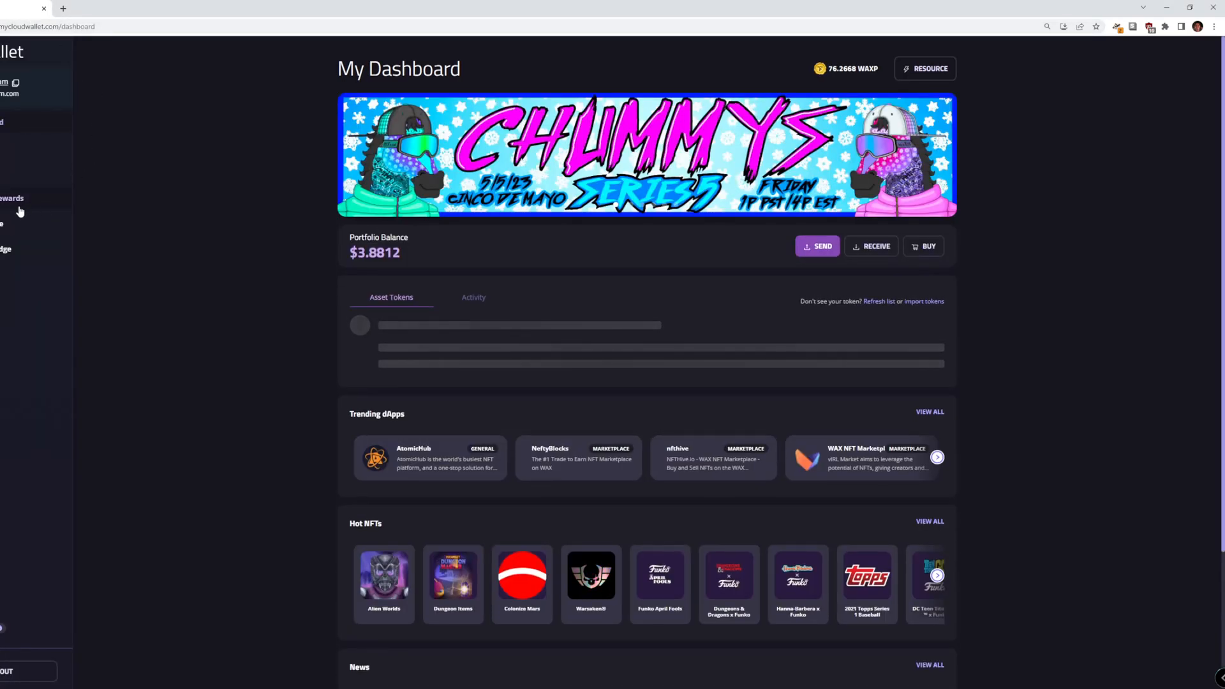
# On the Staking Rewards page, pick opskinsproxy from the voting proxy list.
pyautogui.click(9, 197)
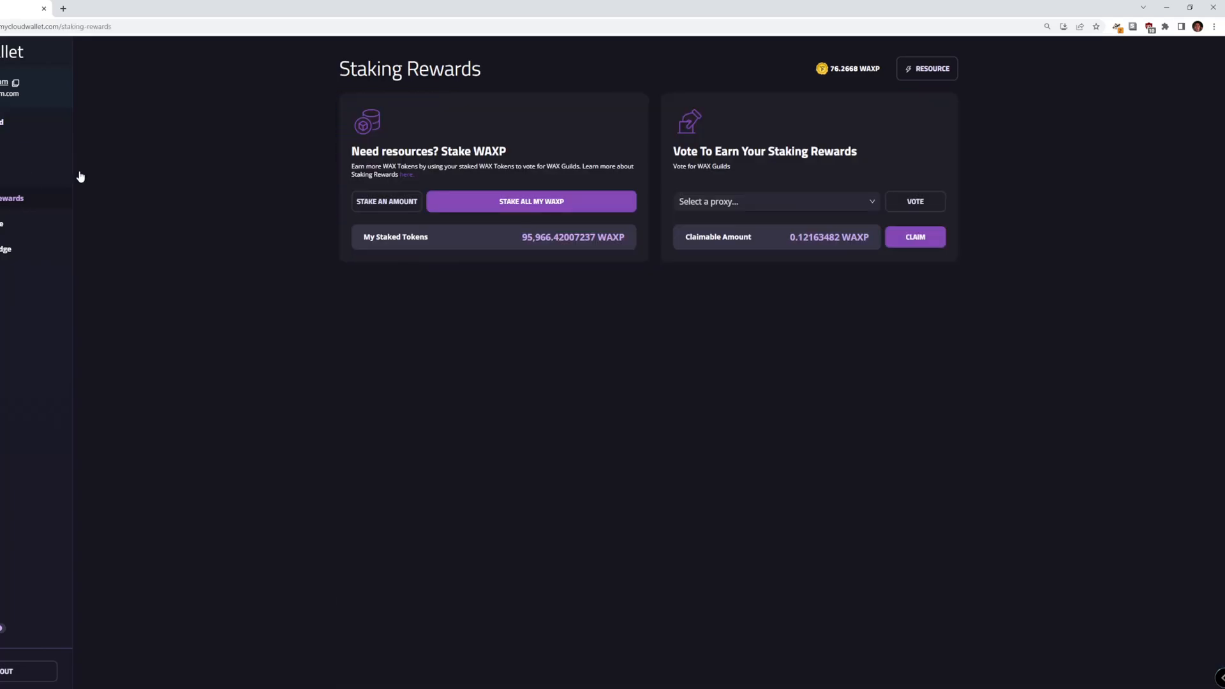
pyautogui.moveTo(856, 224)
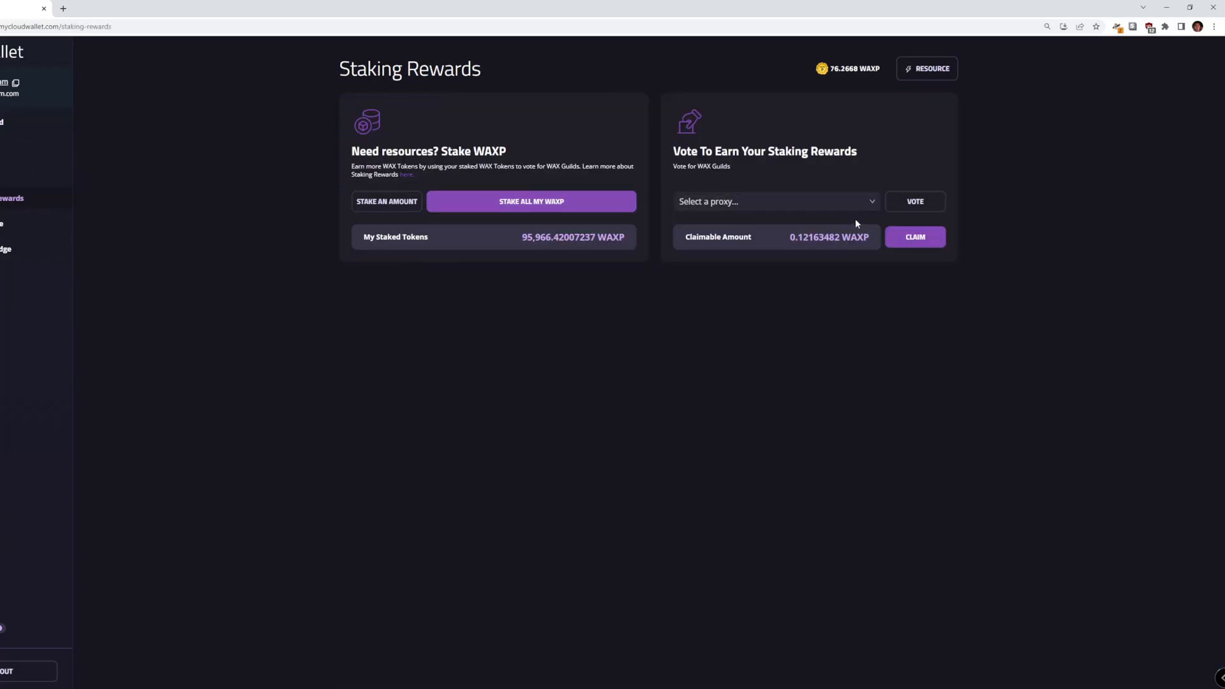
pyautogui.click(777, 201)
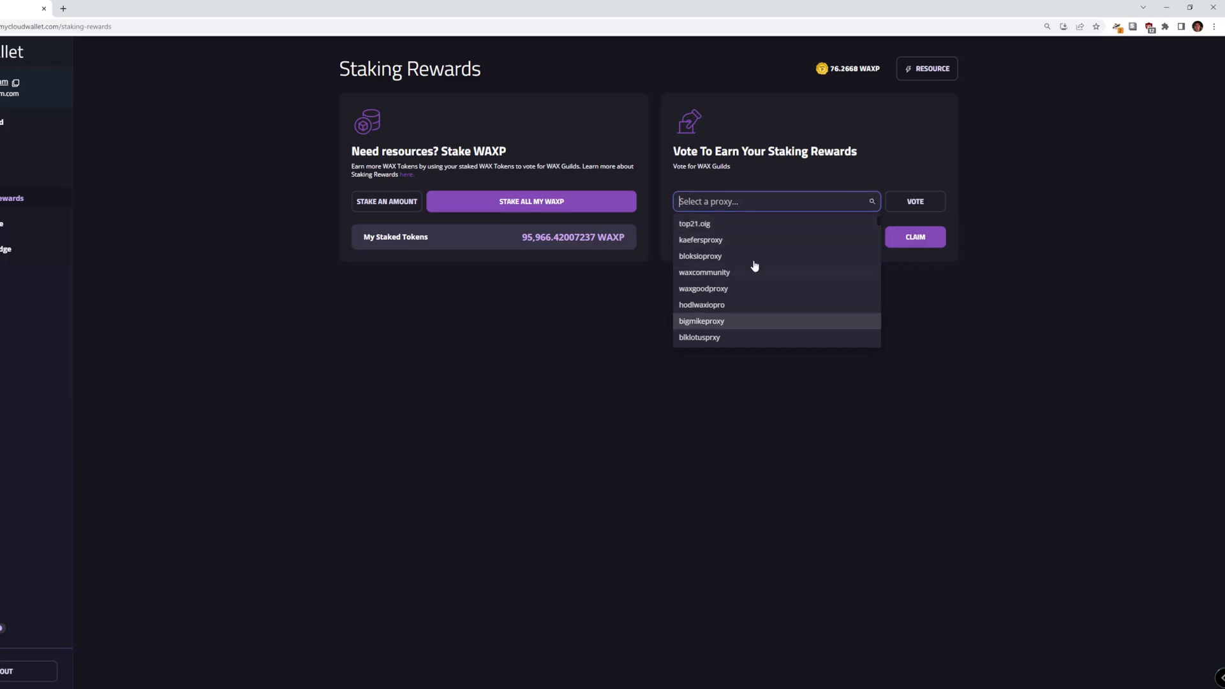
pyautogui.moveTo(727, 272)
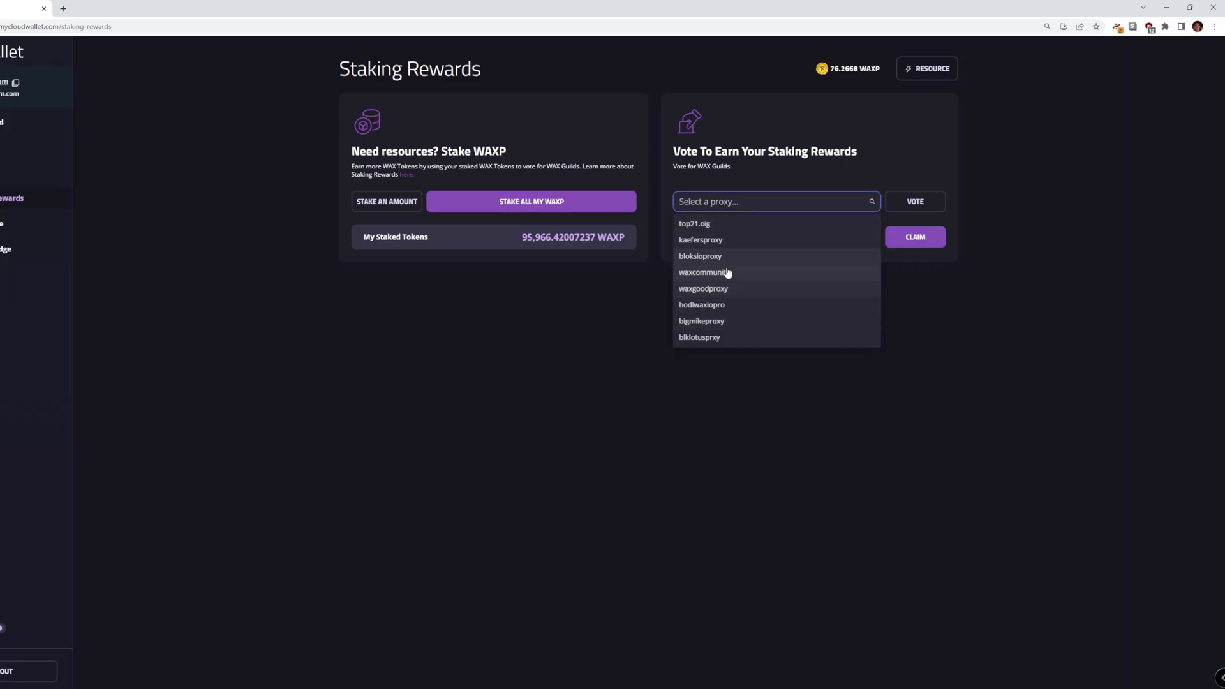
pyautogui.moveTo(717, 335)
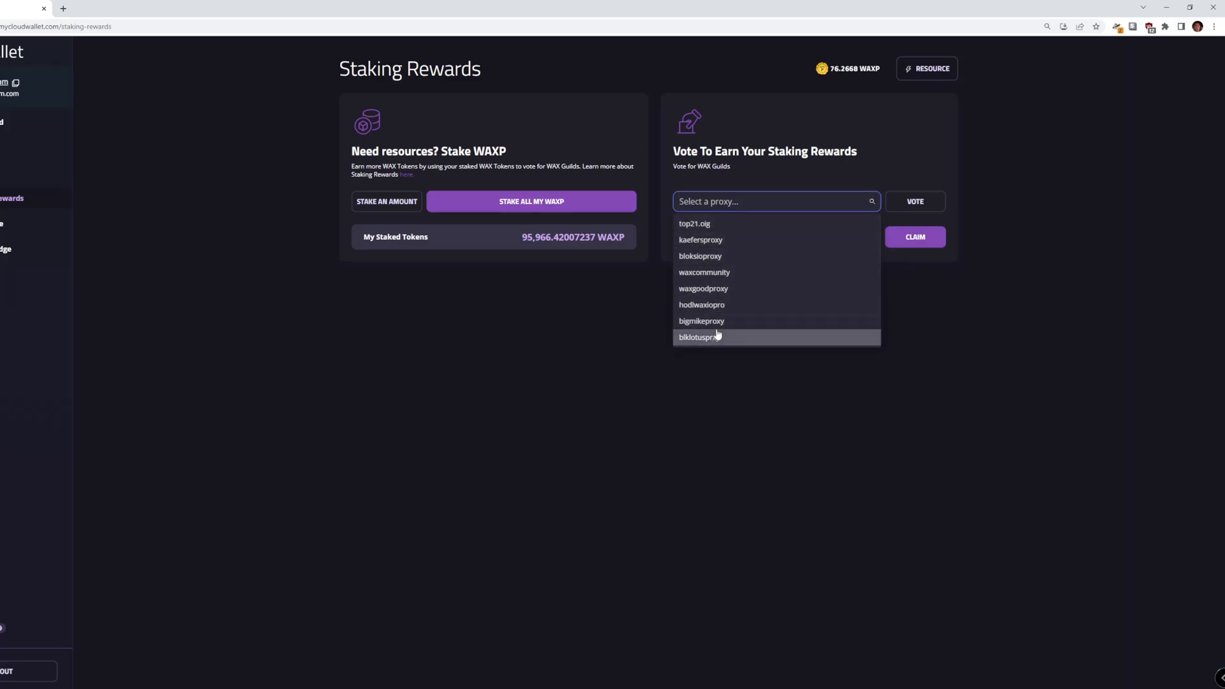
pyautogui.scroll(-3)
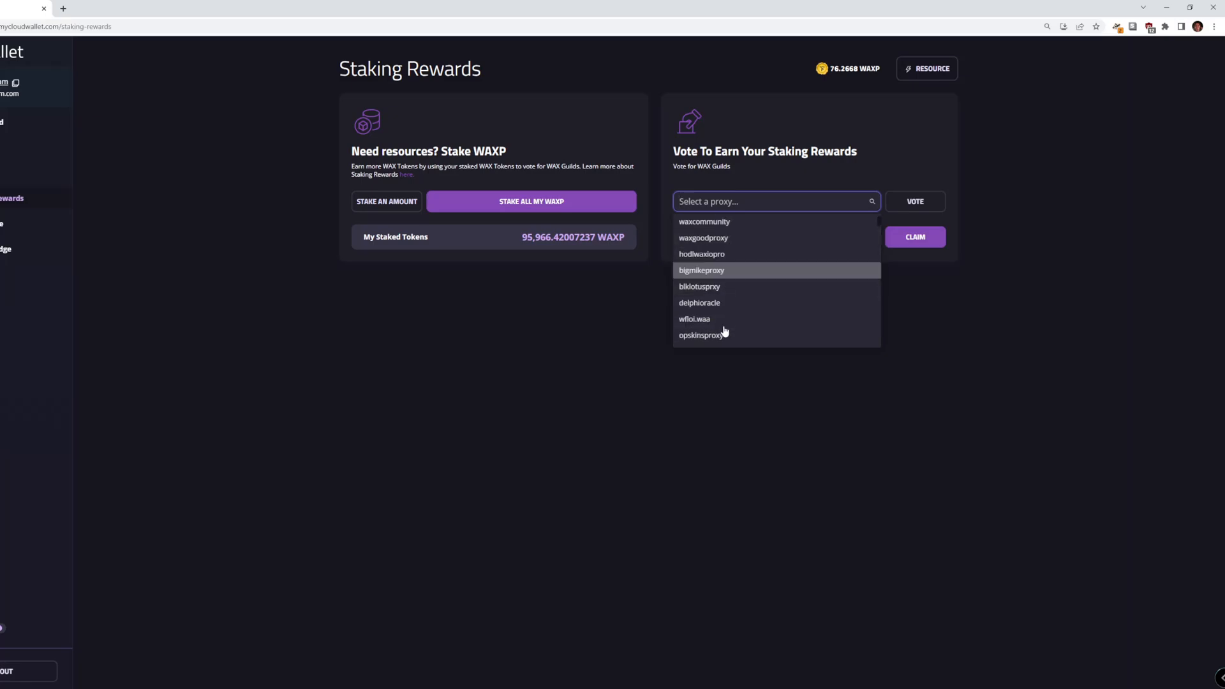
pyautogui.scroll(-3)
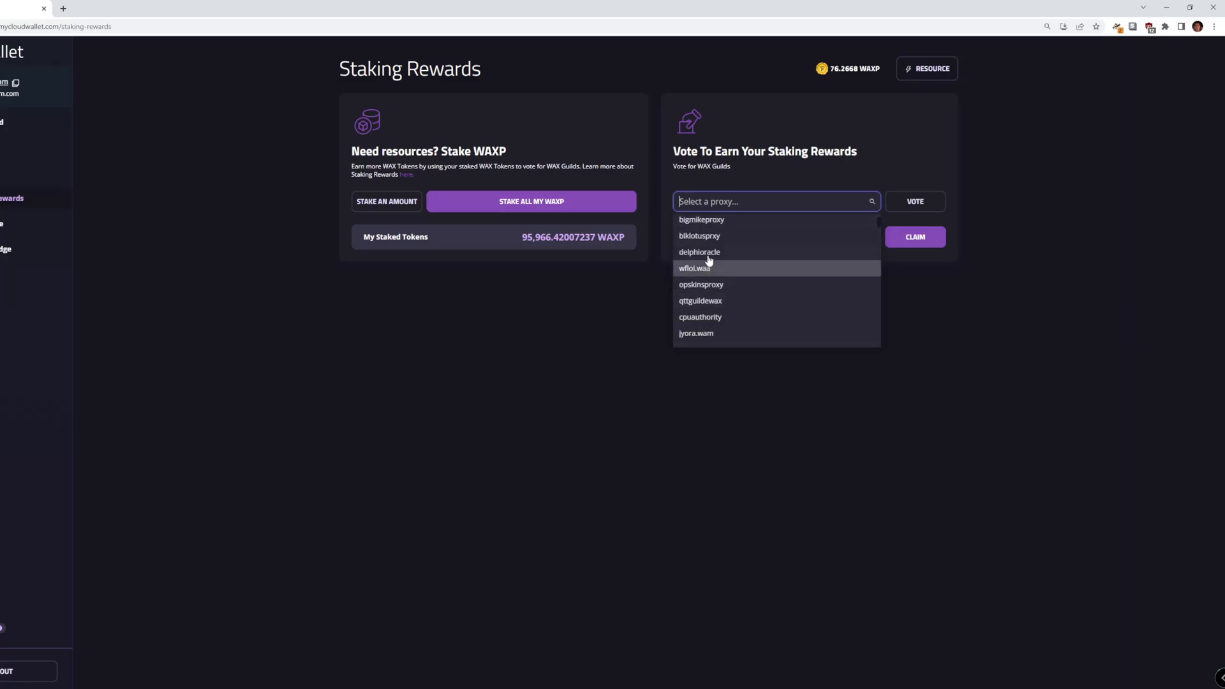
pyautogui.click(701, 284)
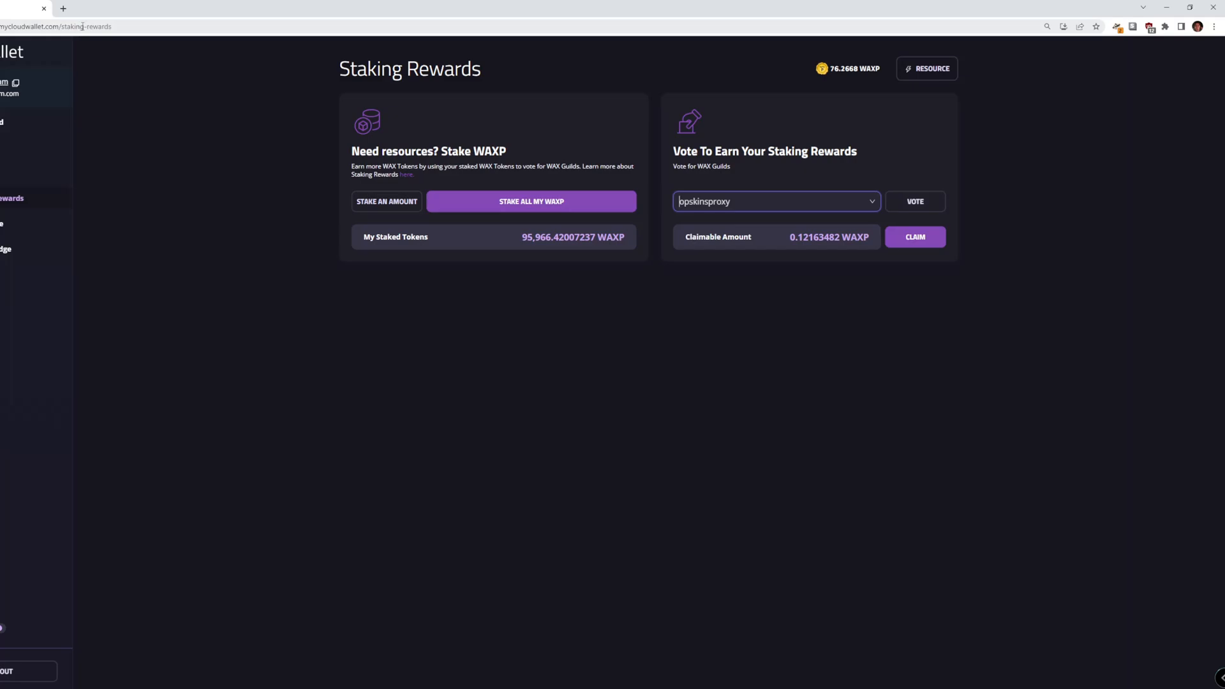
pyautogui.click(64, 27)
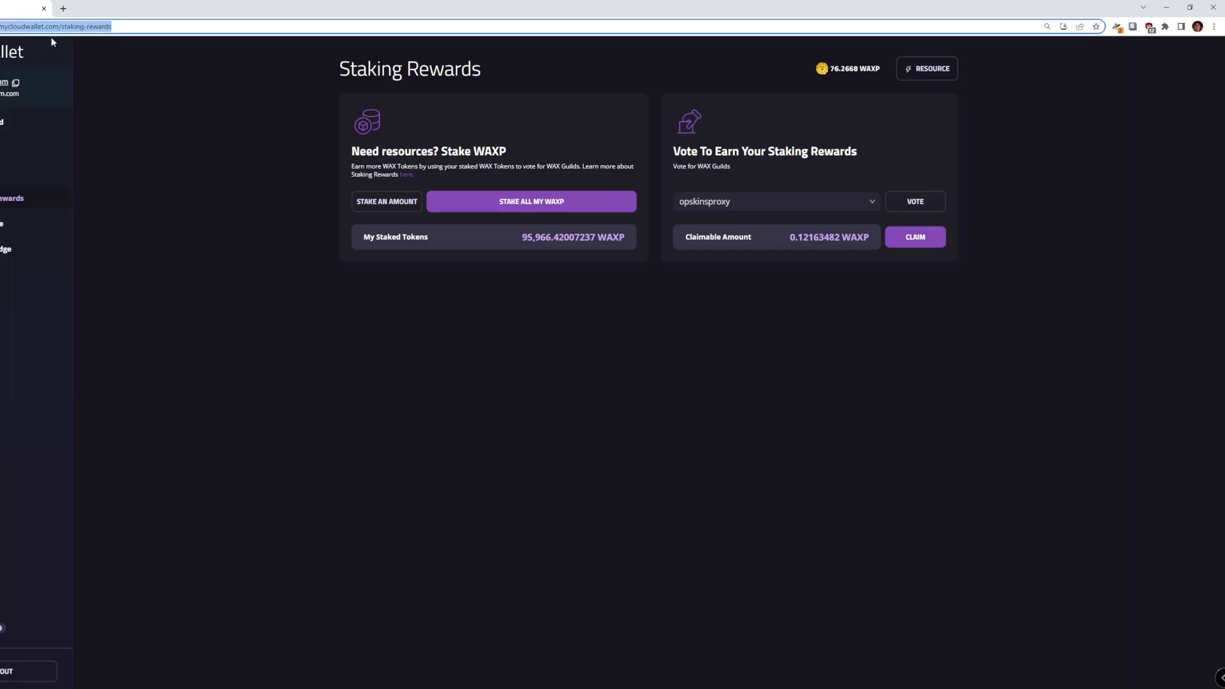
pyautogui.write('waxblock.io')
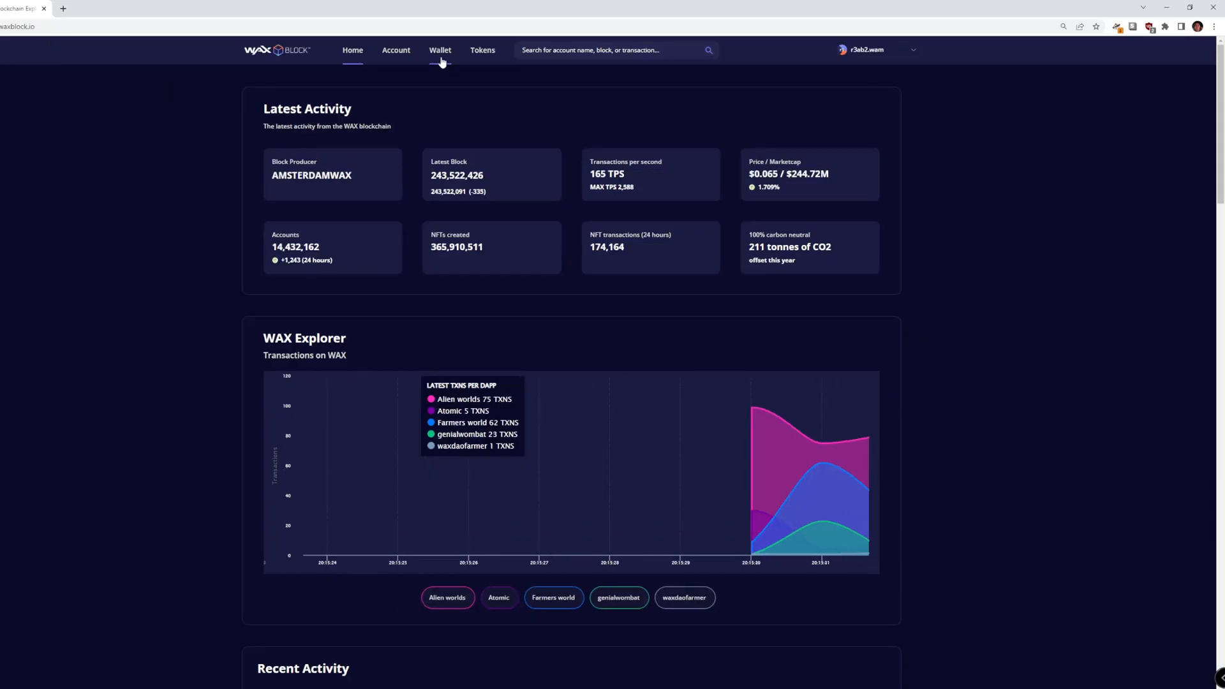
pyautogui.click(439, 50)
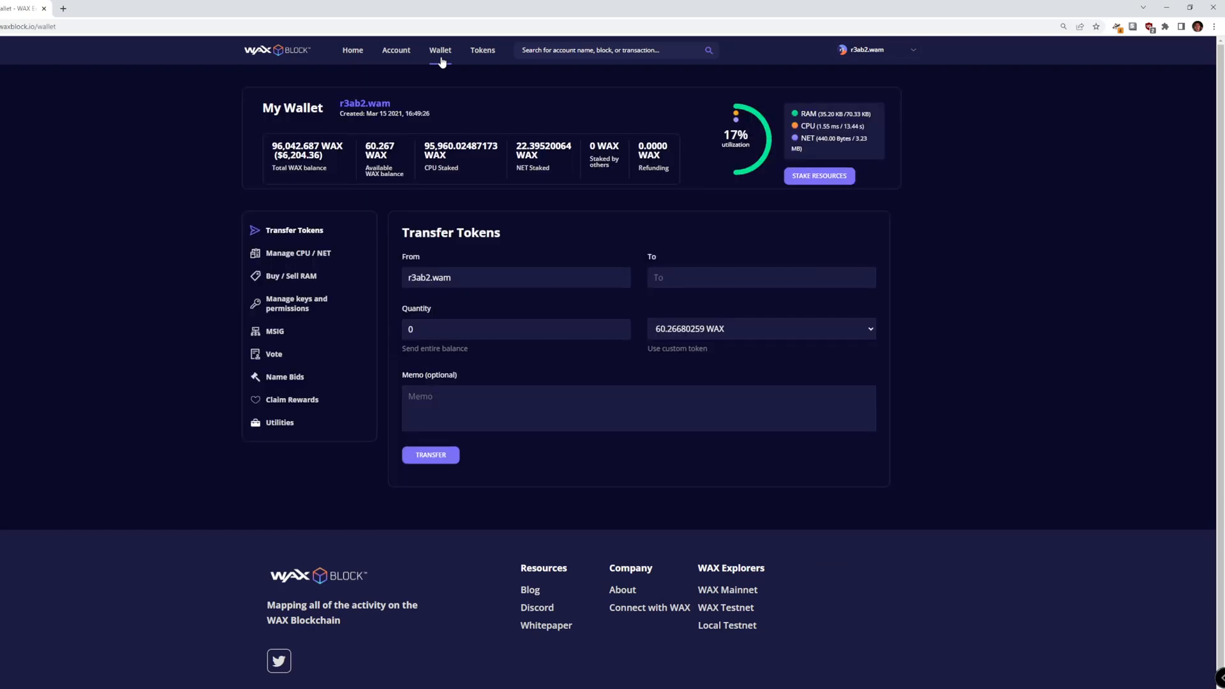
pyautogui.moveTo(289, 355)
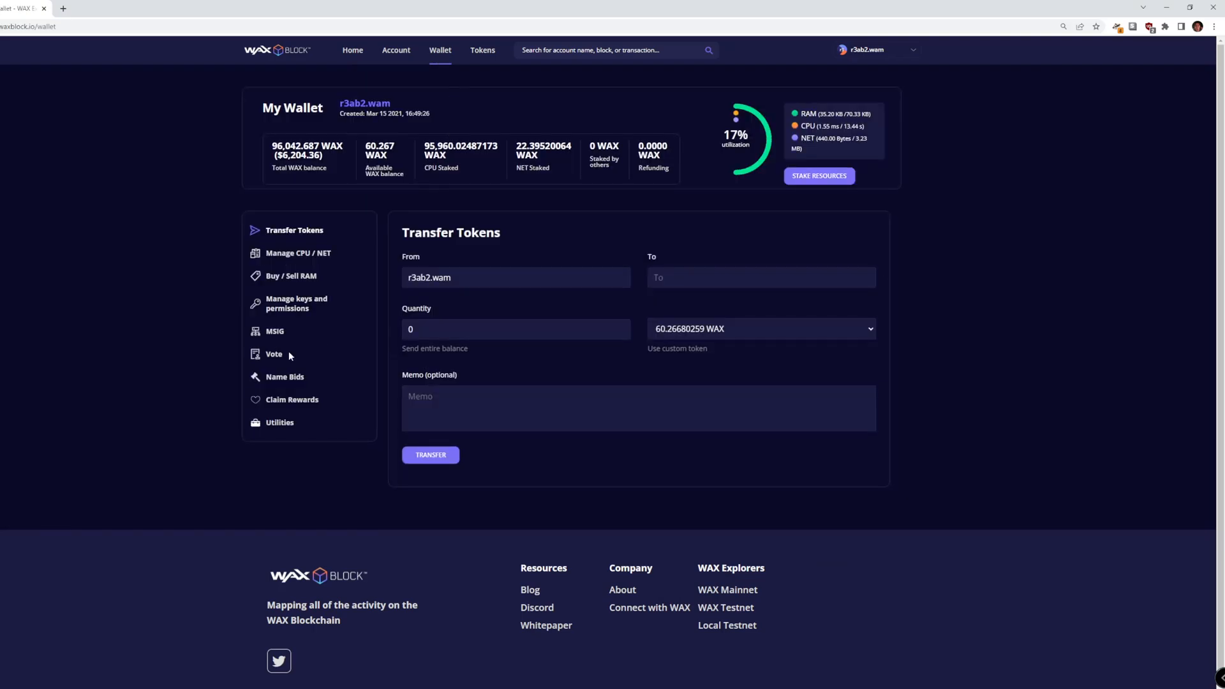
# Open the Vote page and scroll through the producer list showing 19 of 30 selected.
pyautogui.click(273, 354)
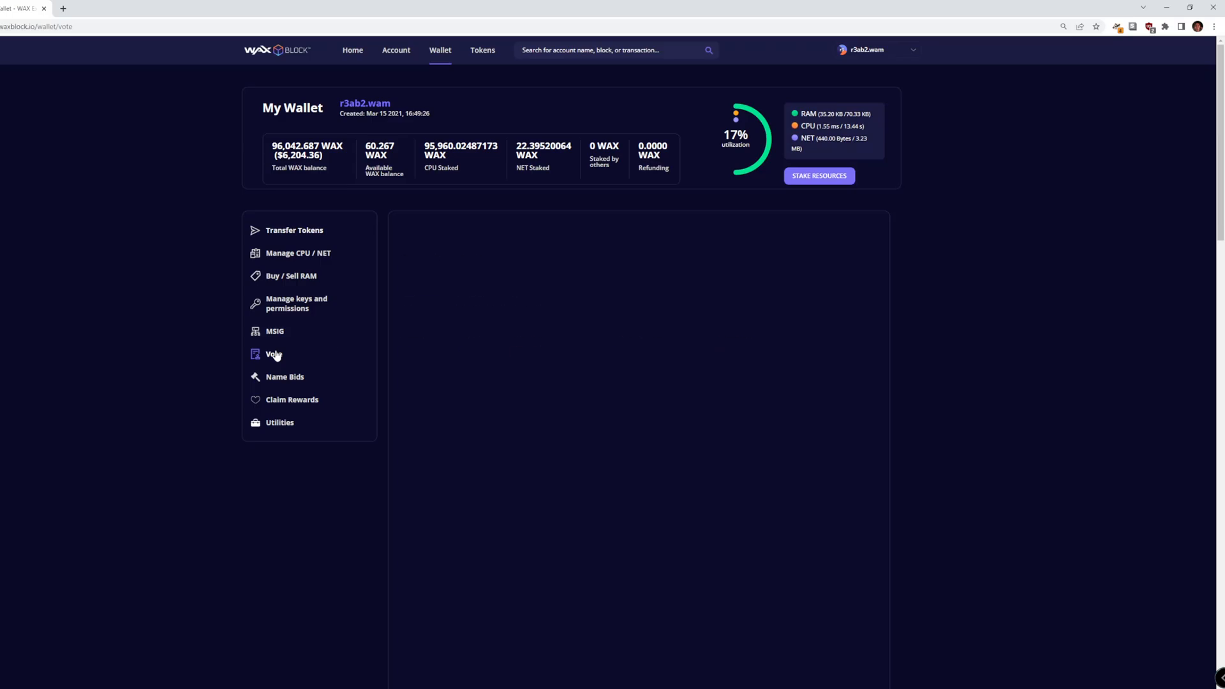
pyautogui.click(273, 354)
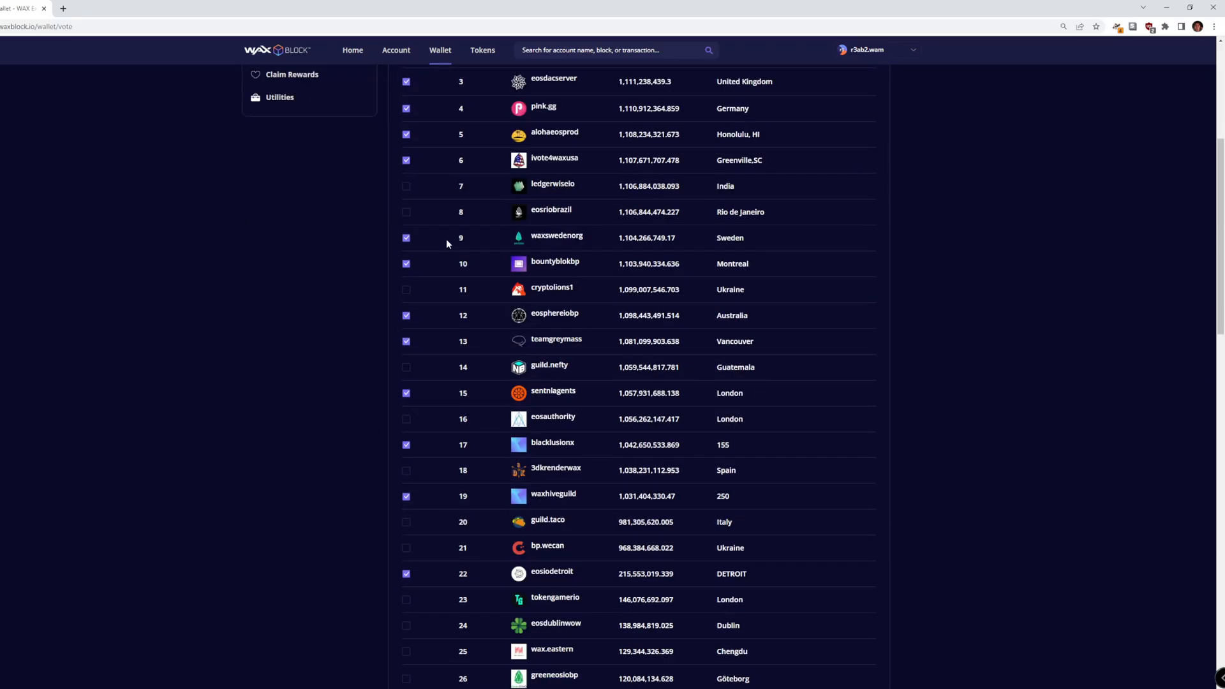
pyautogui.scroll(-3)
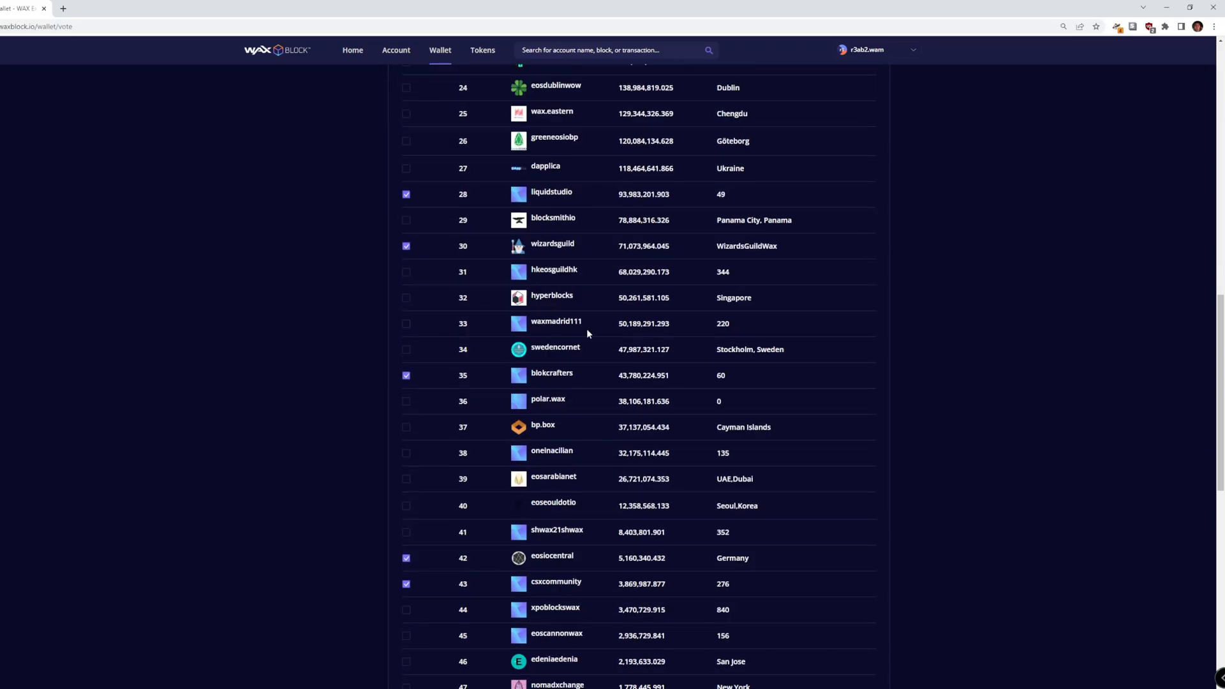
pyautogui.scroll(-3)
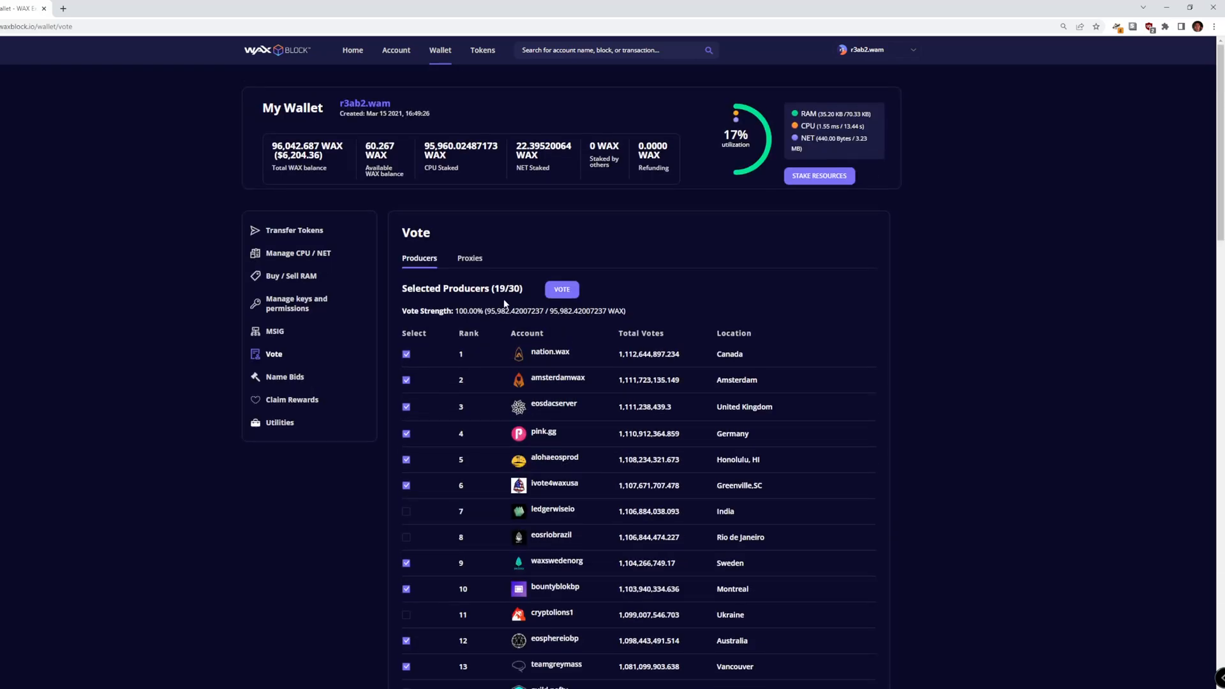
pyautogui.moveTo(622, 292)
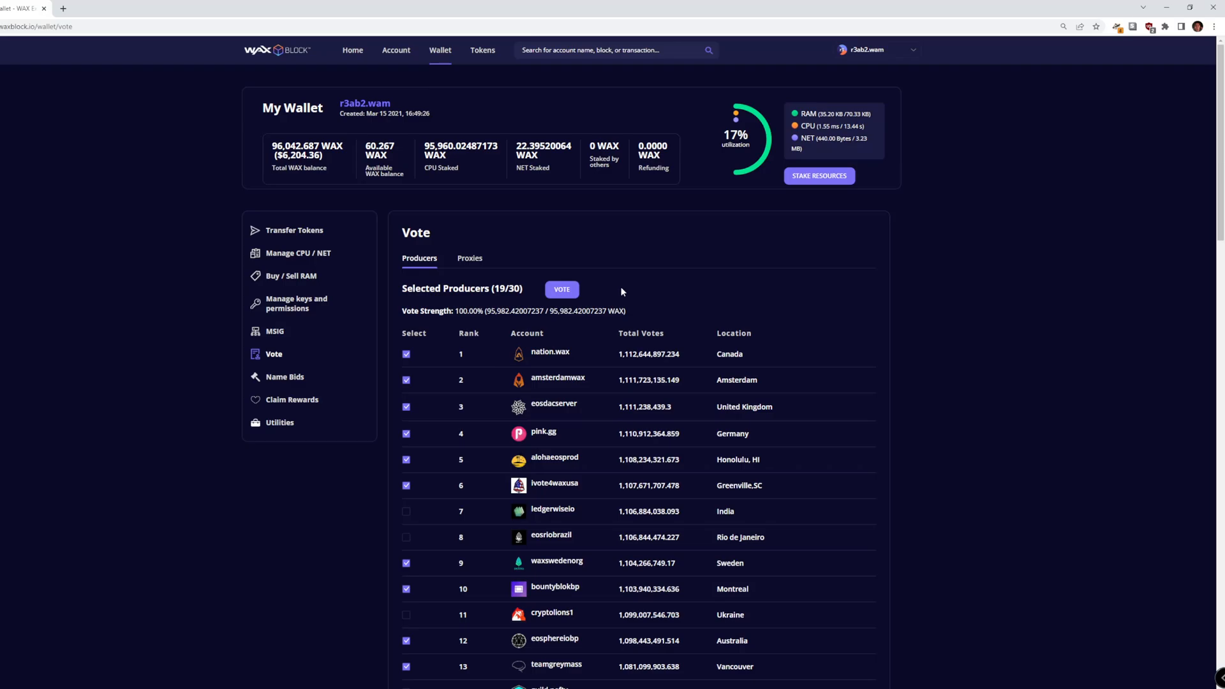
pyautogui.moveTo(553, 295)
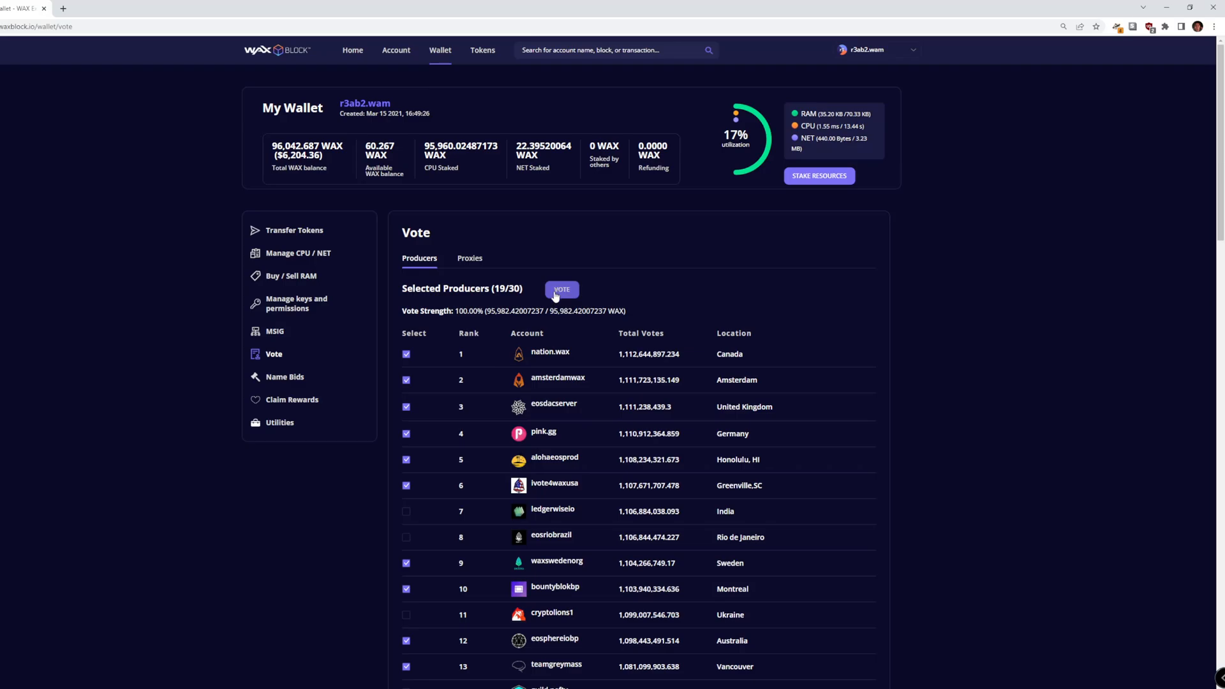
# Submit the vote for the 19 selected producers.
pyautogui.click(562, 289)
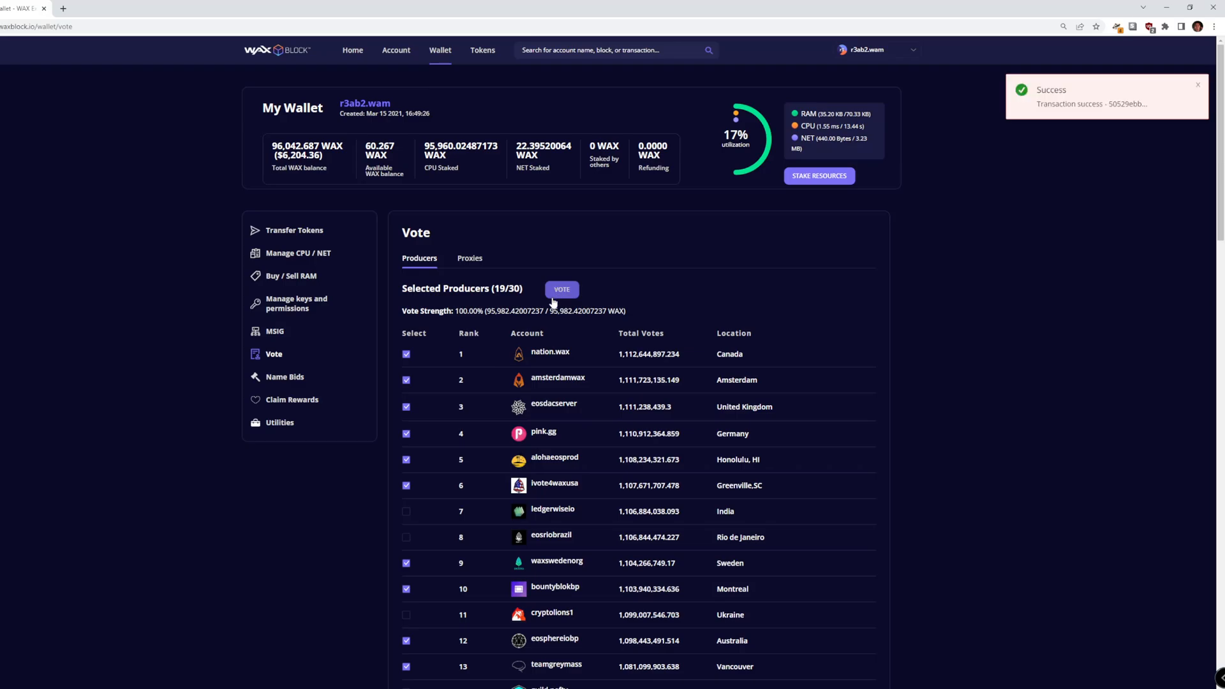